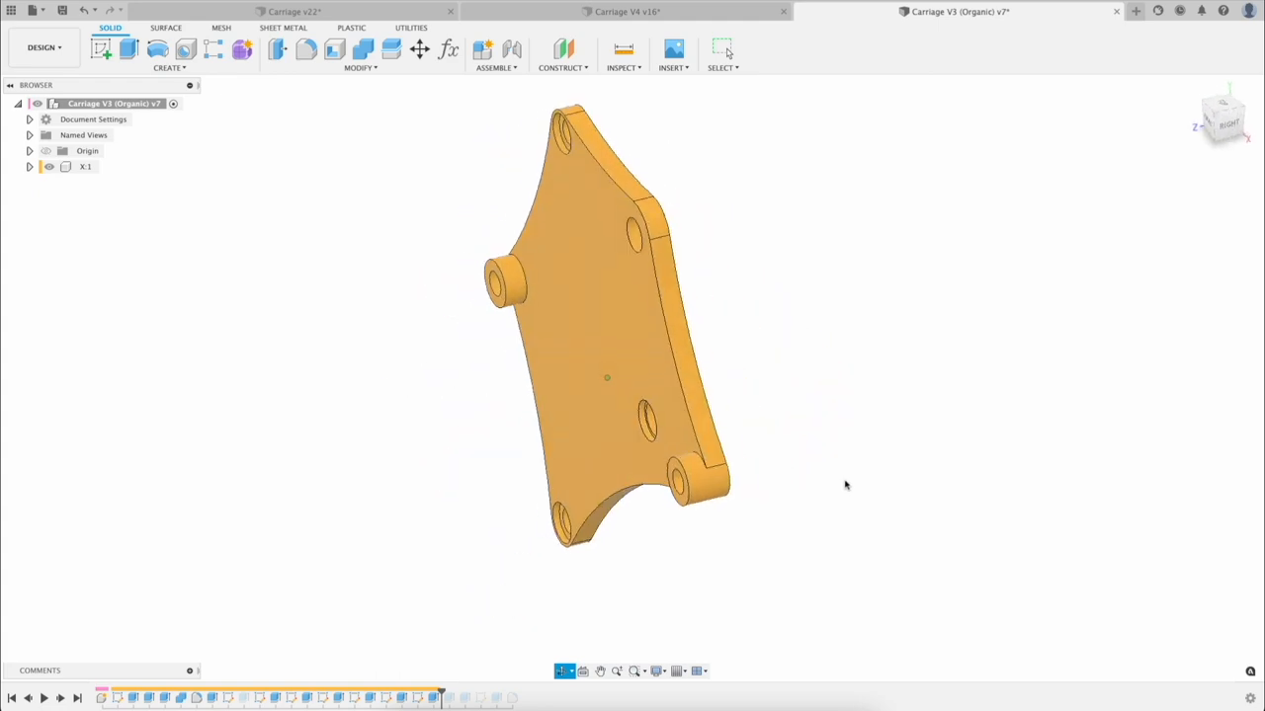
Switch to the Carriage v22 design and orbit the cross-shaped plate toward a face-on view
click(286, 11)
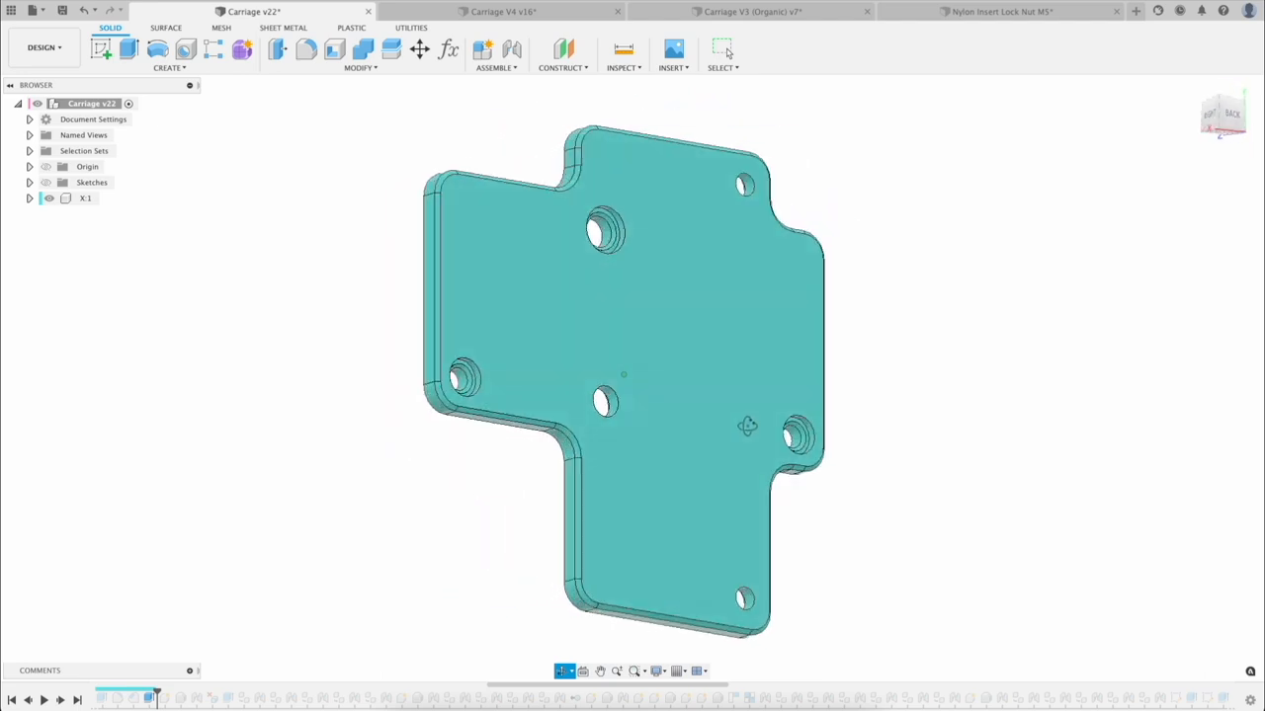
drag(748, 426, 885, 437)
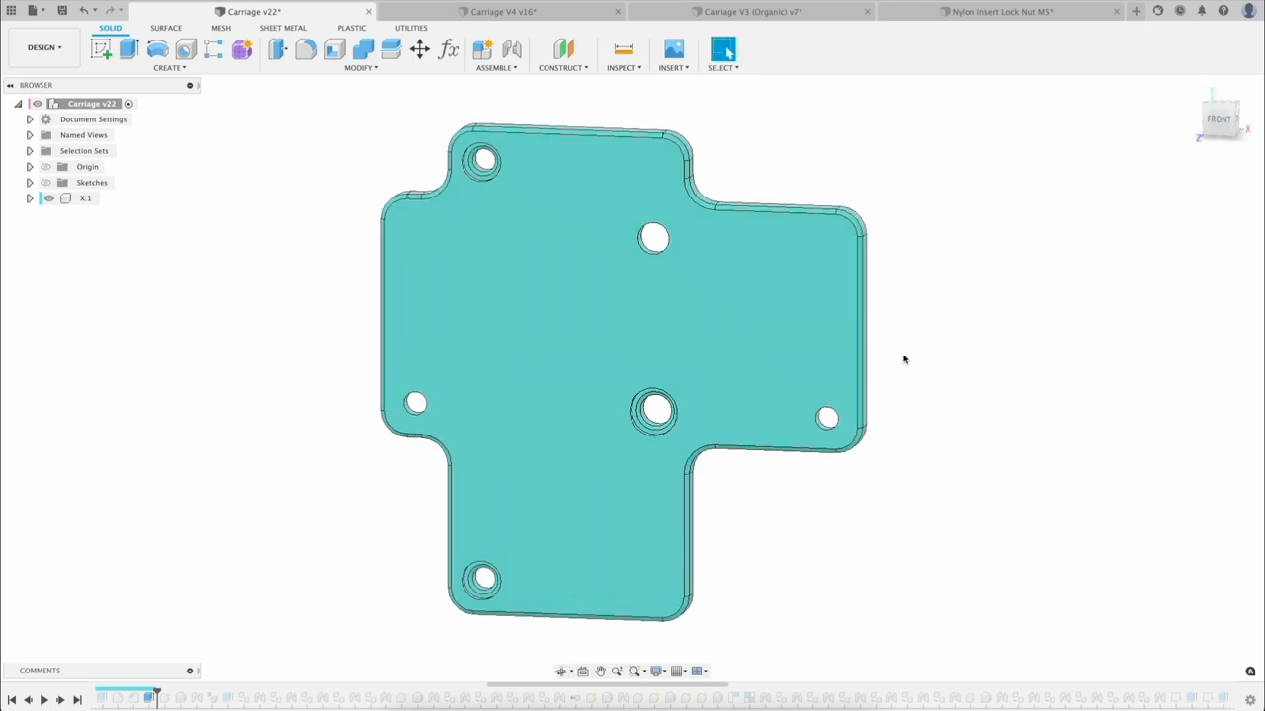
drag(903, 360, 844, 333)
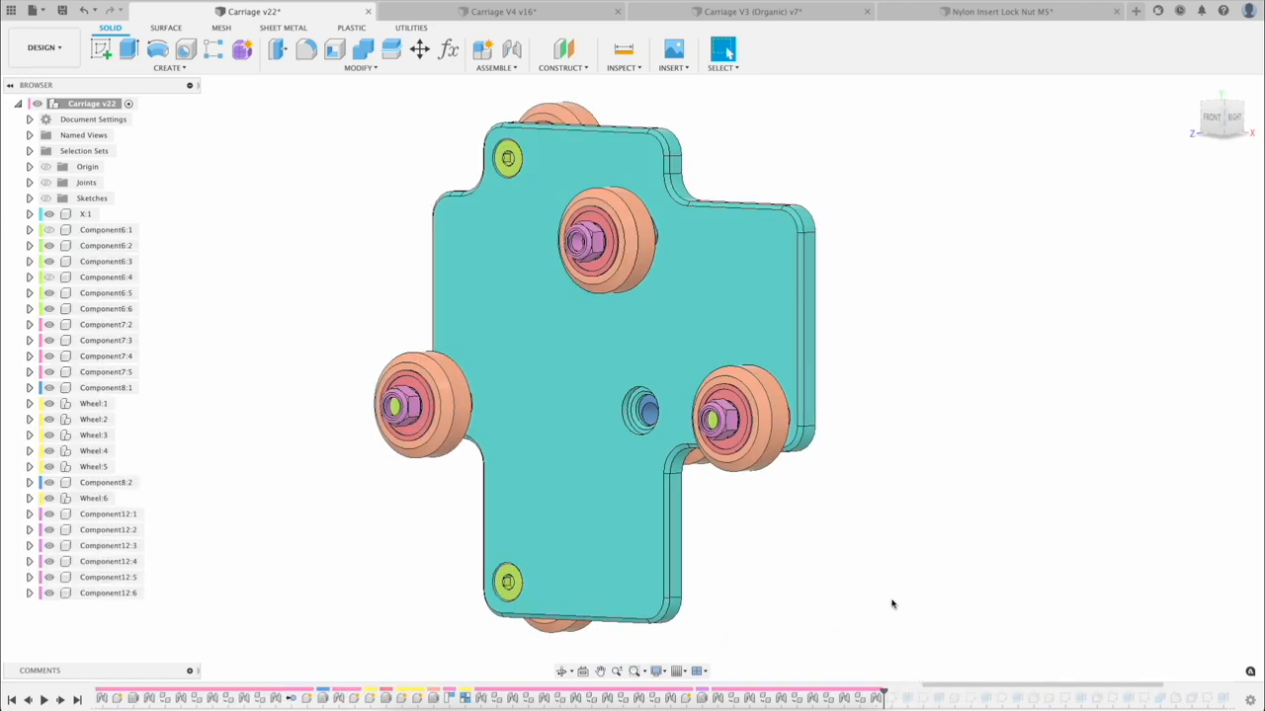
mouse_move(368, 315)
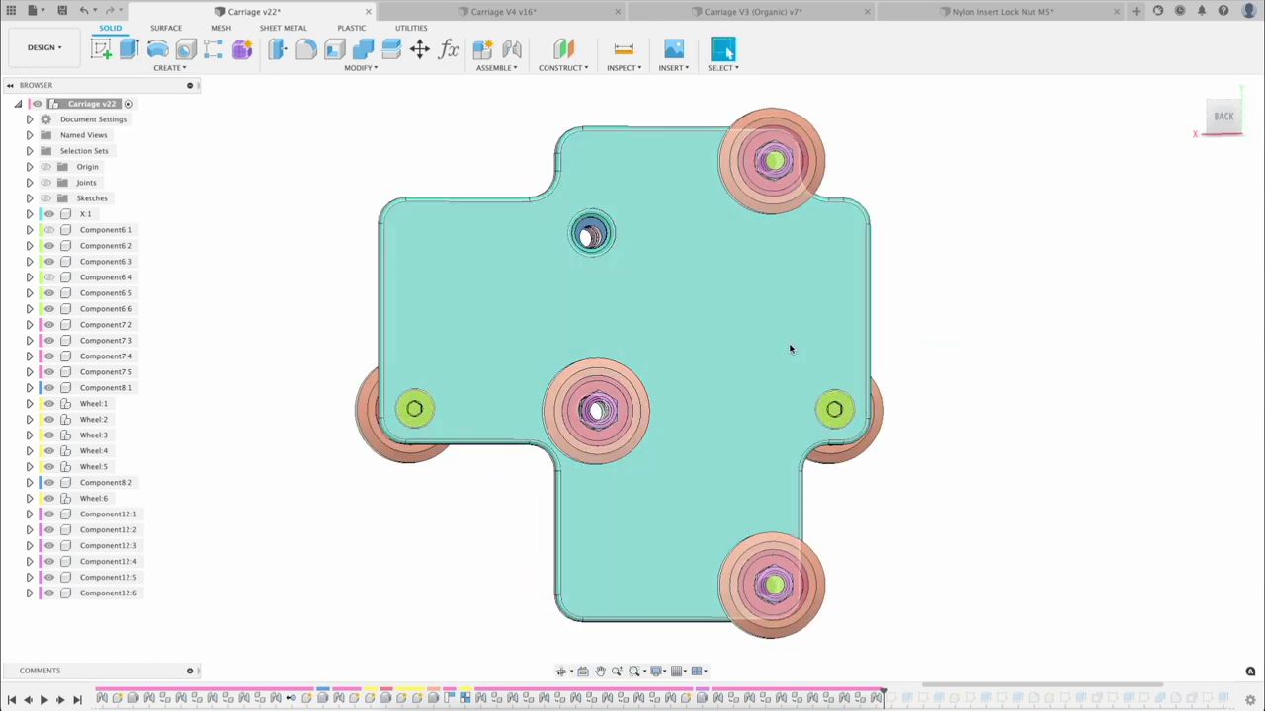
mouse_move(690, 487)
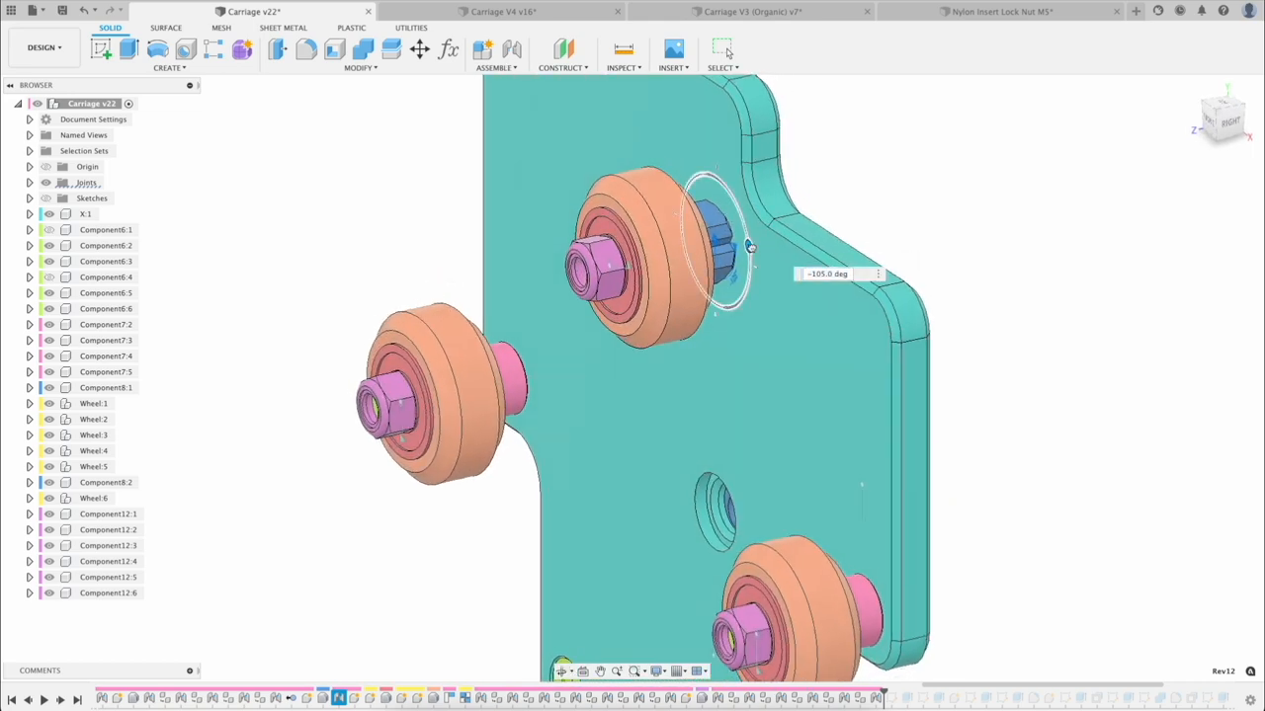
Turn an eccentric nut to shift its wheel, orbit slightly, then switch to Counter-weight v7
drag(751, 247, 705, 173)
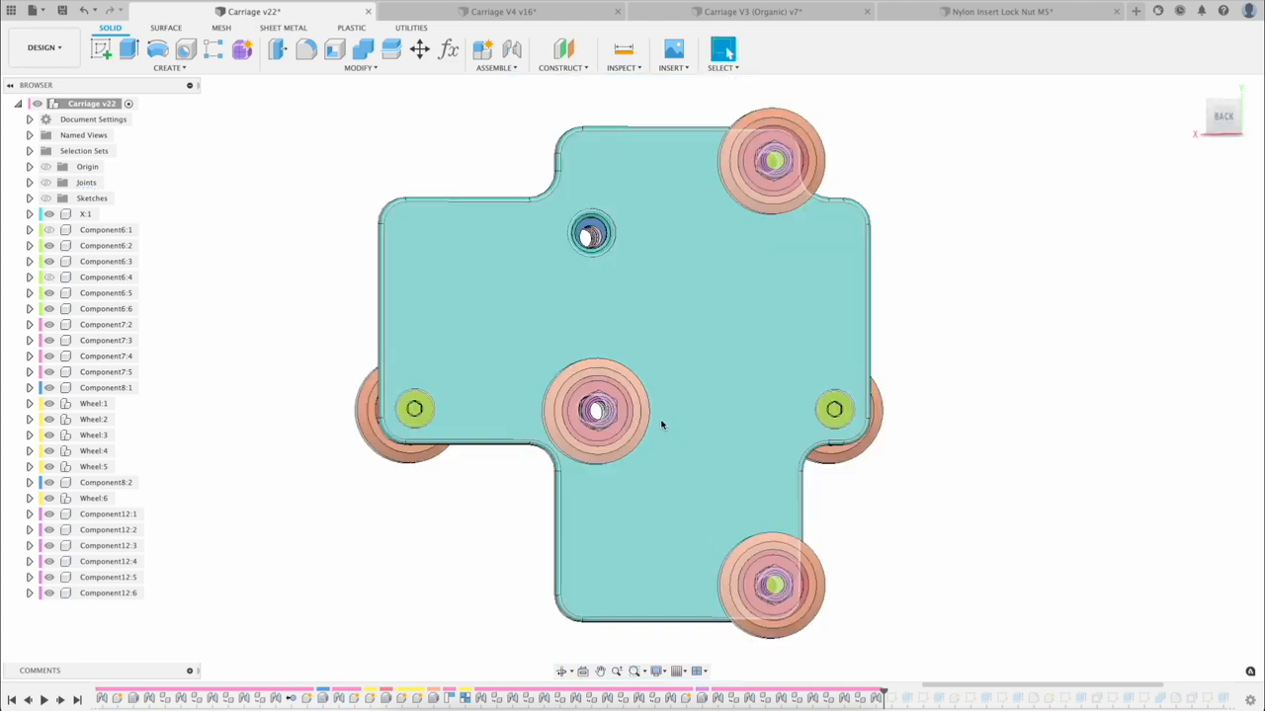
drag(662, 425, 671, 395)
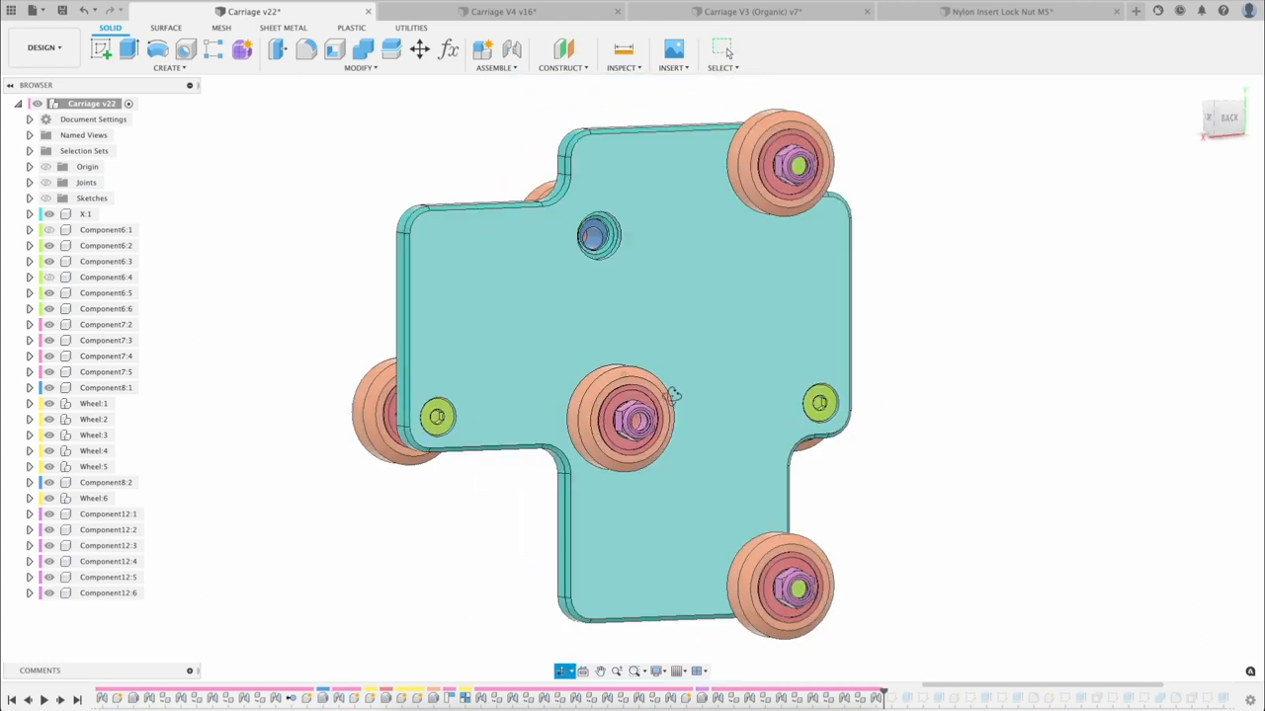
click(1018, 11)
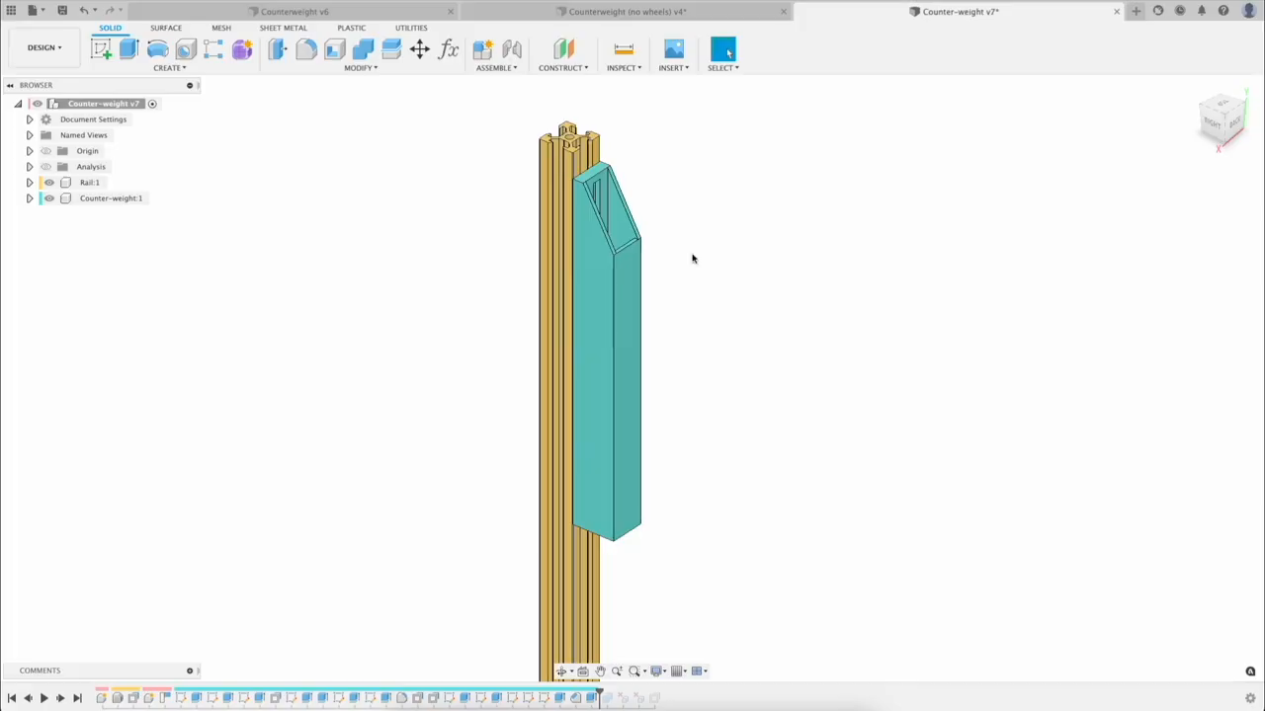
Preview Counterweight (no wheels) v4 and Counterweight v6, then open Carriage v23 with its belt clip
click(621, 11)
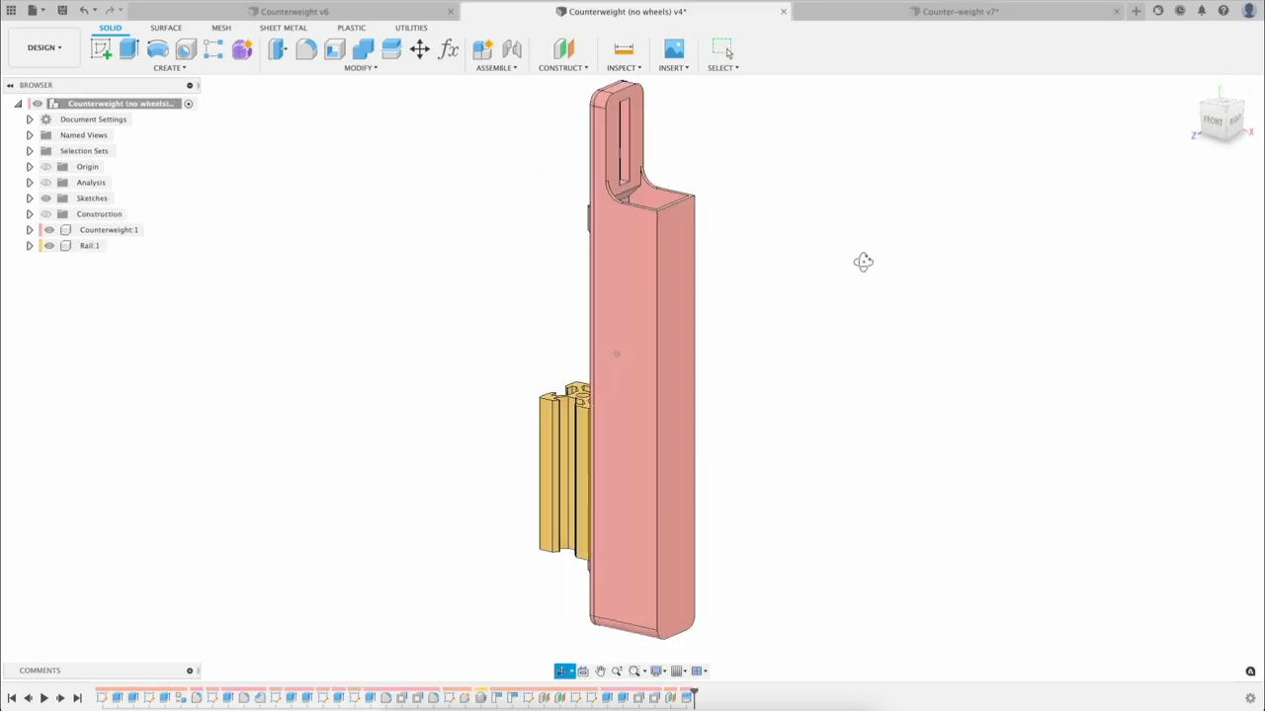
click(295, 11)
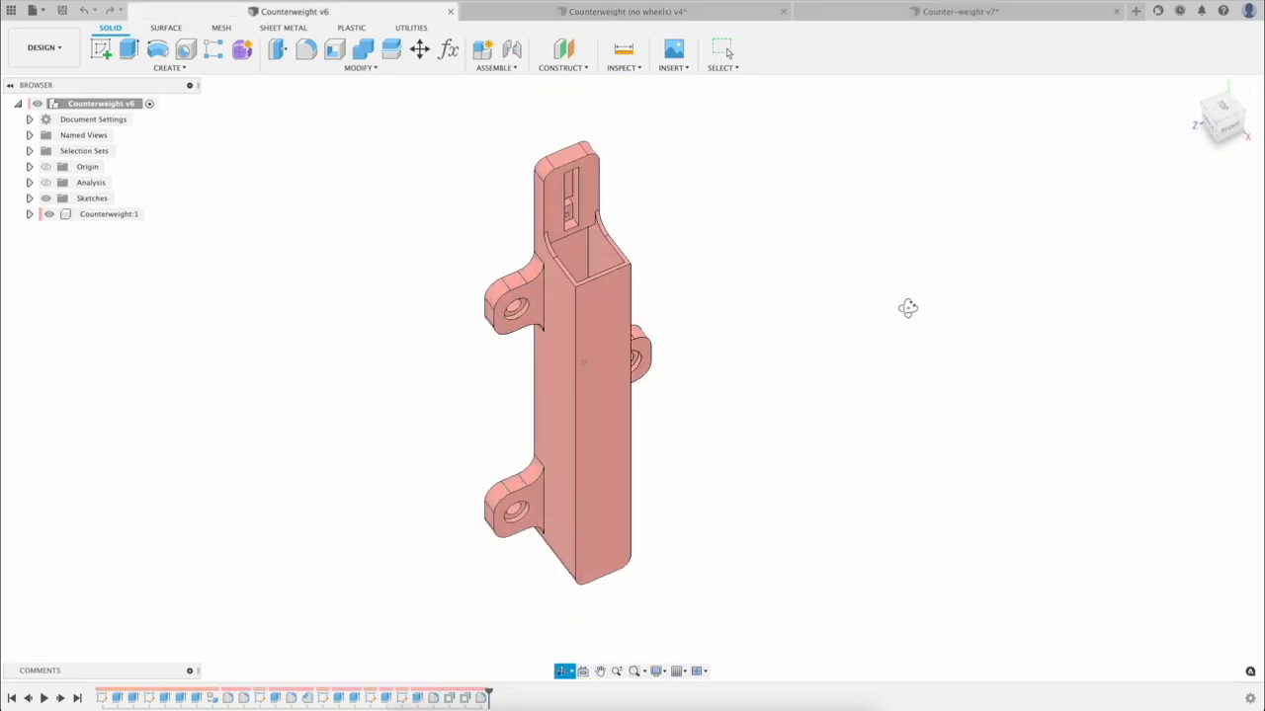
click(998, 11)
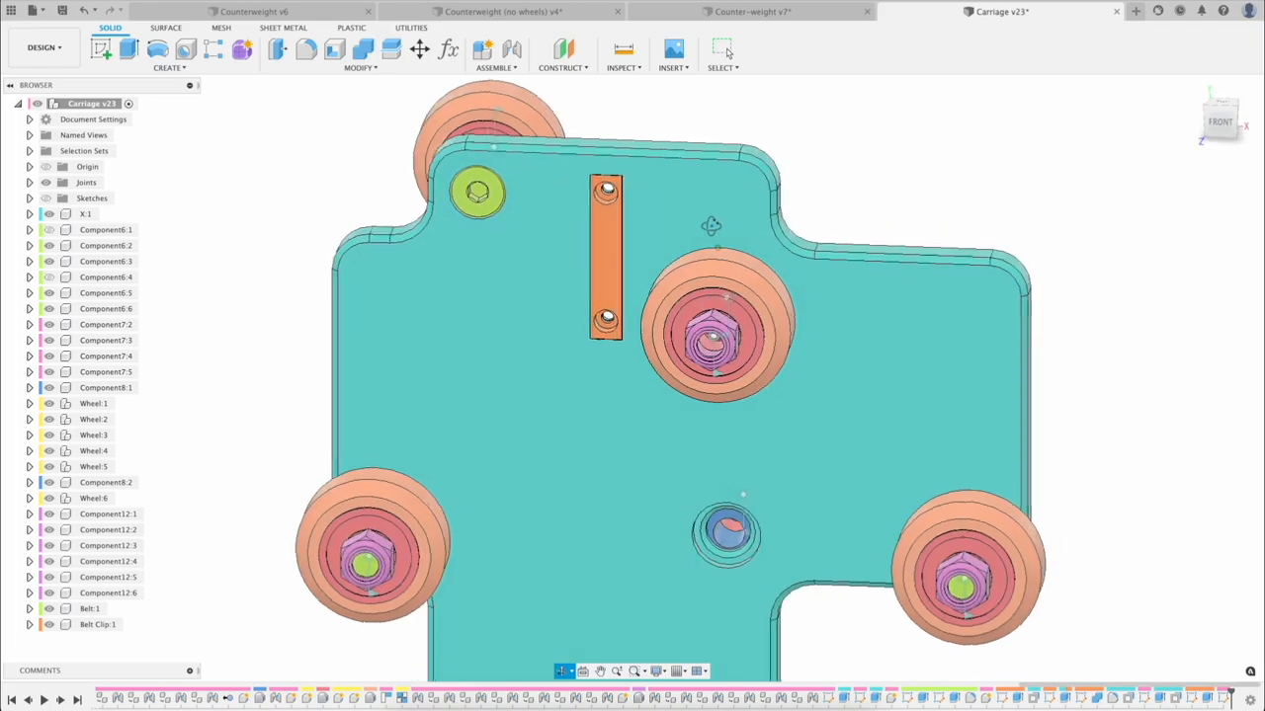